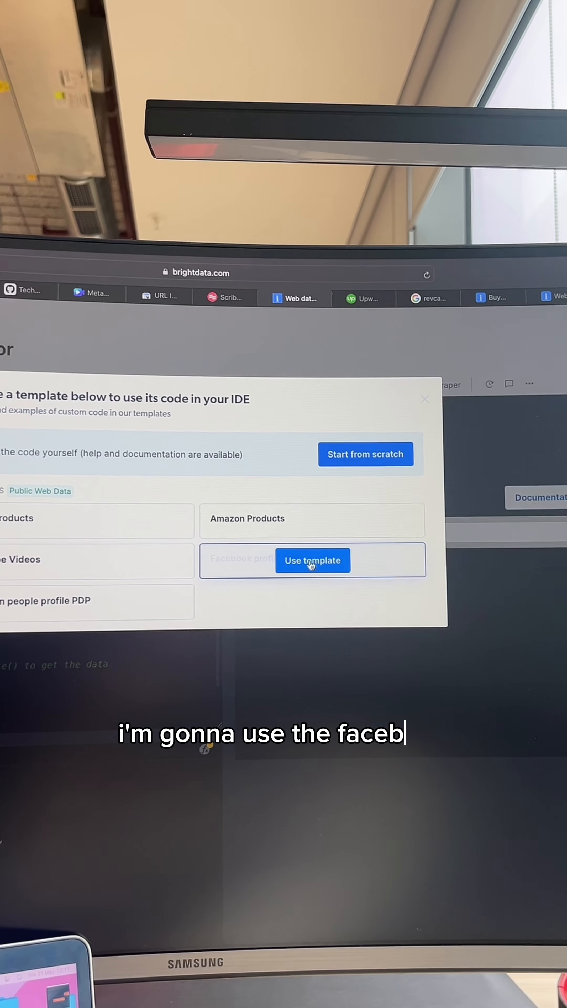
# Create a new collector from the Facebook profile posts template via Use template
pyautogui.click(312, 560)
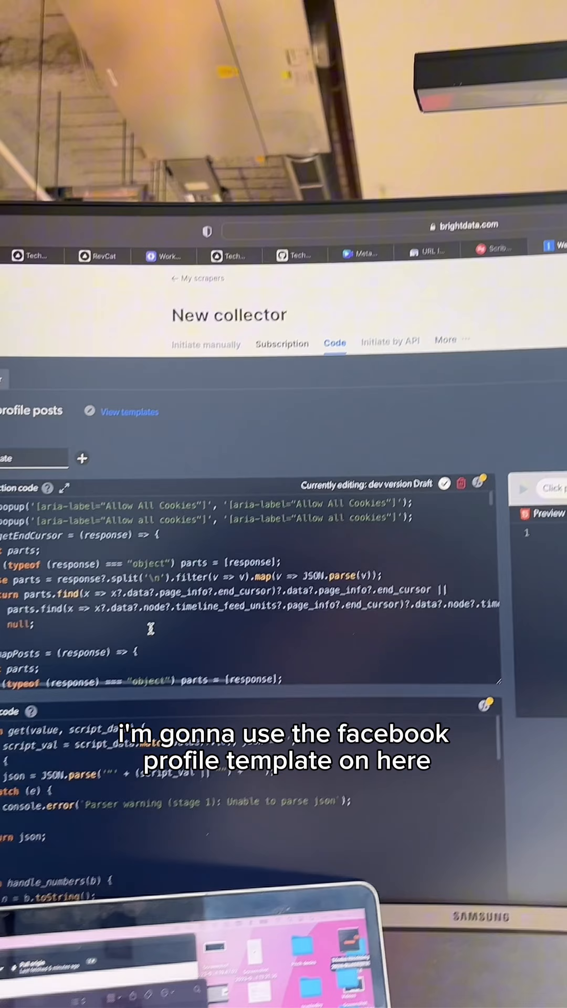